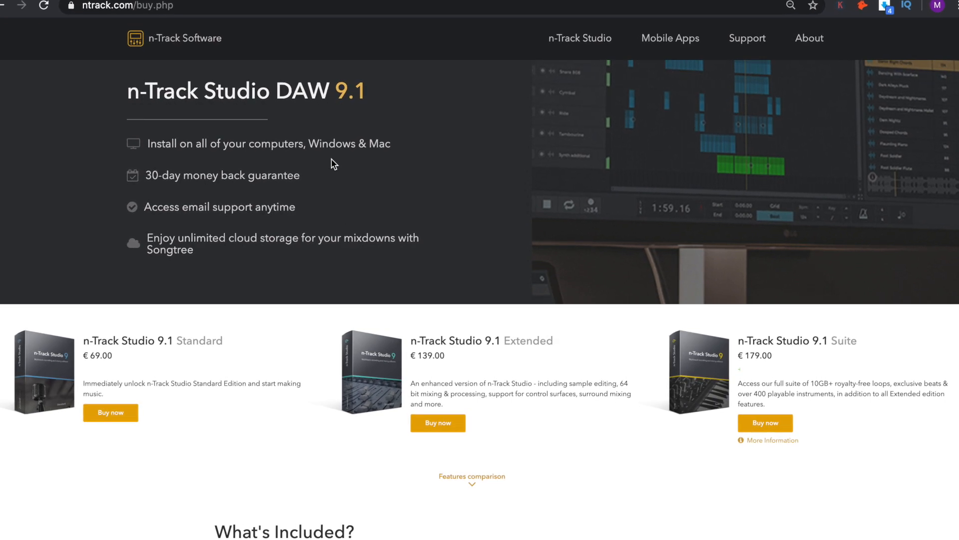
# - Reach the n-Track Studio download page and select the Windows v9.1.0 download
pyautogui.scroll(-3)
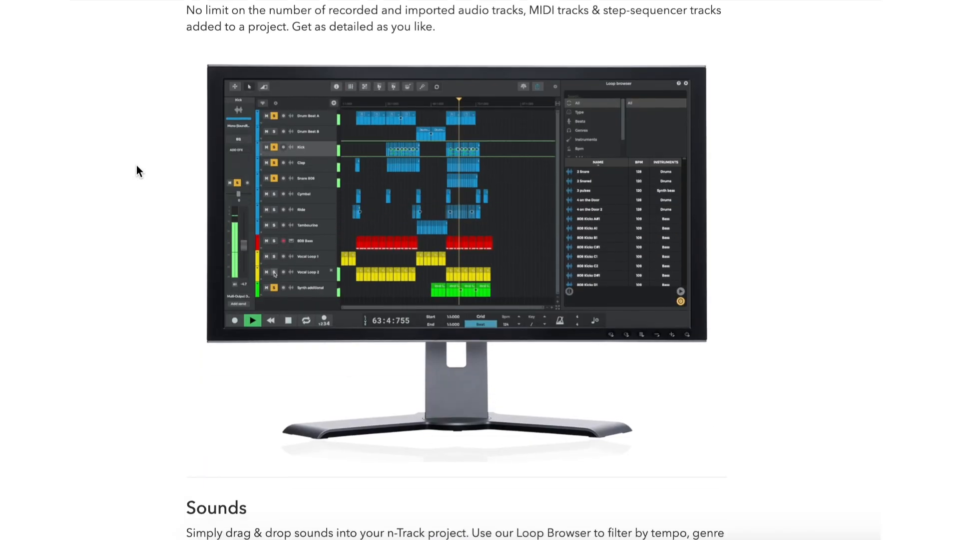
pyautogui.scroll(-3)
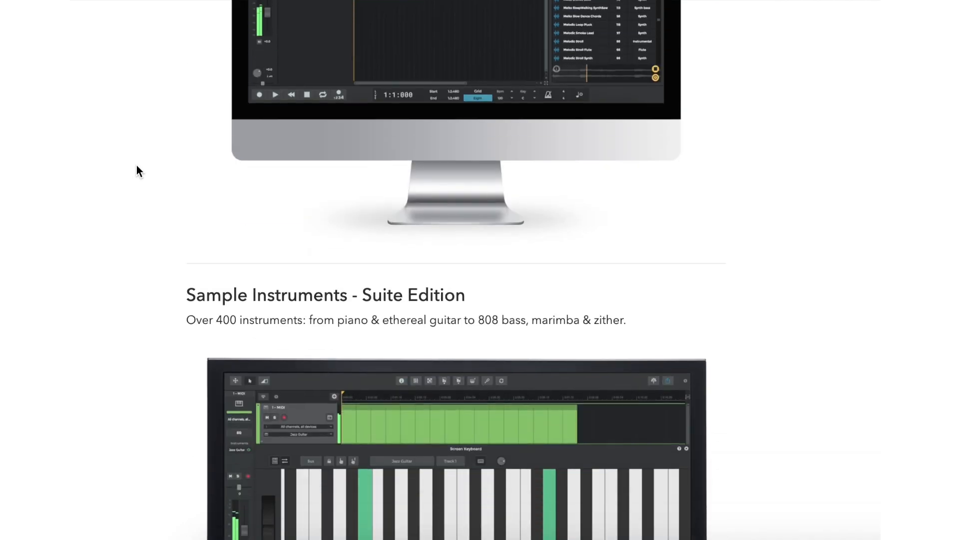
pyautogui.scroll(-3)
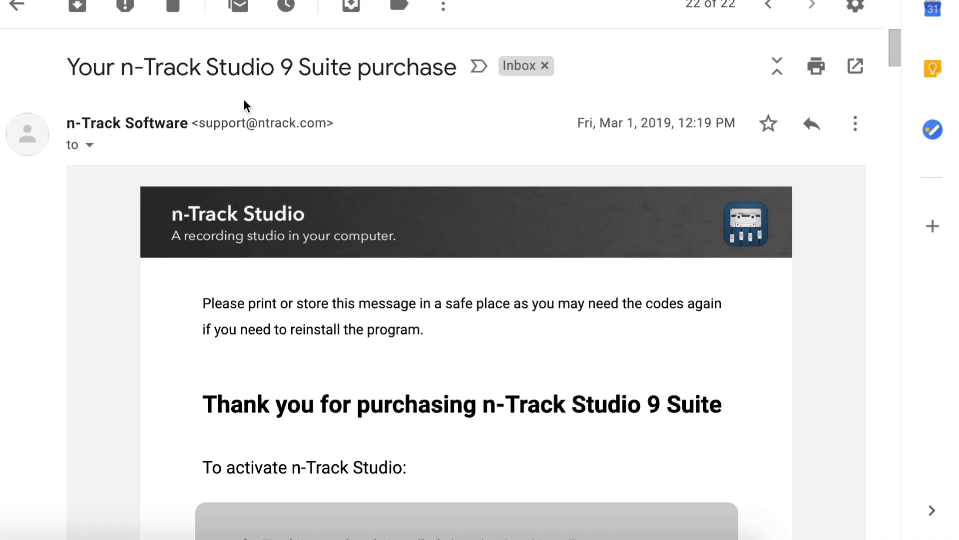
pyautogui.moveTo(67, 180)
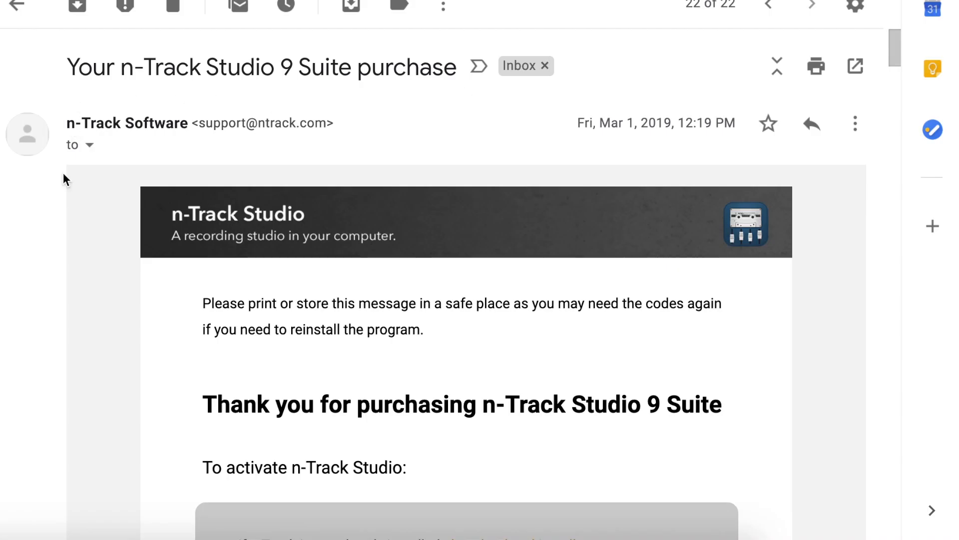
pyautogui.scroll(-3)
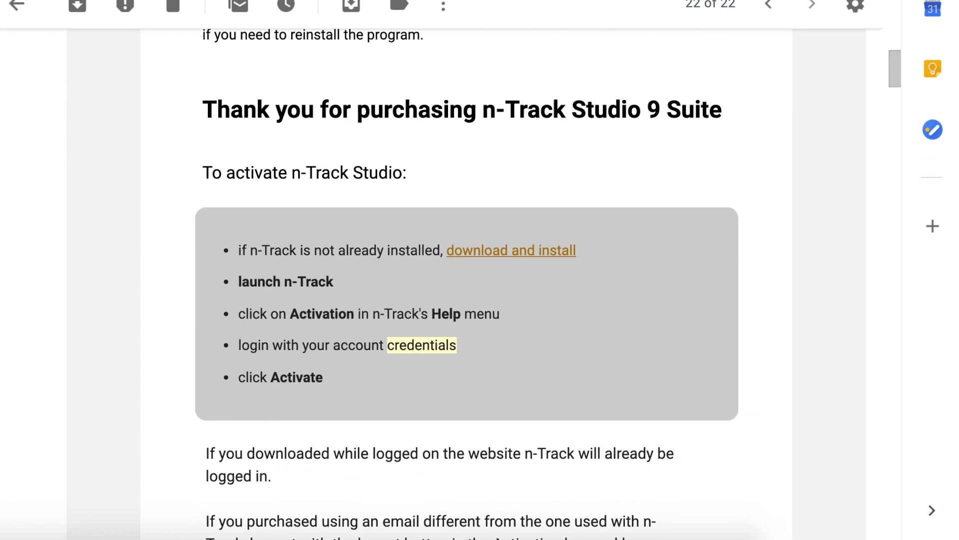
pyautogui.scroll(-3)
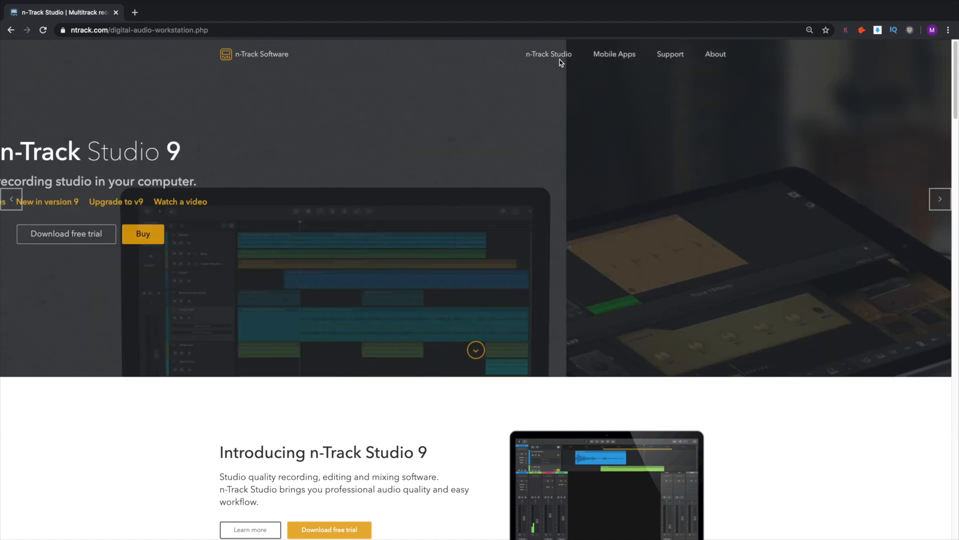
pyautogui.click(548, 54)
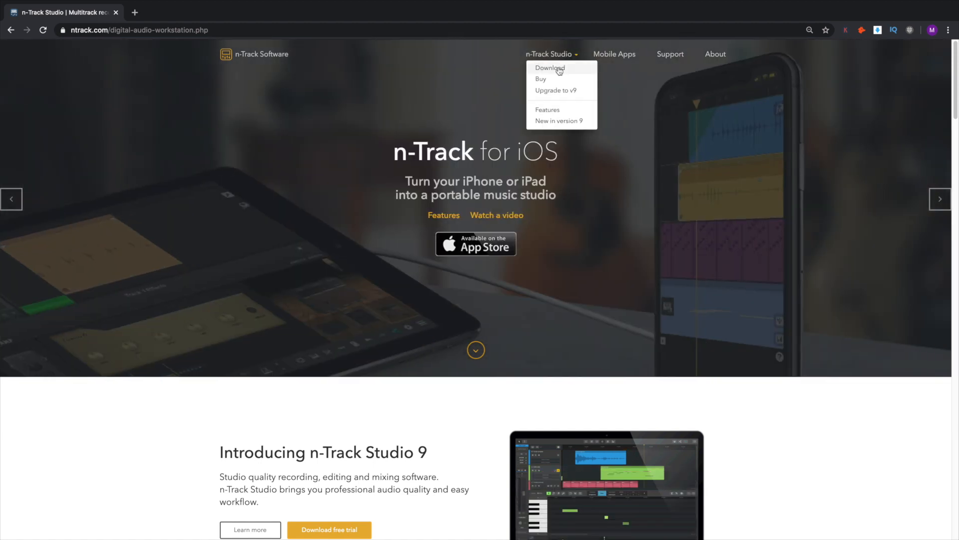
pyautogui.click(550, 68)
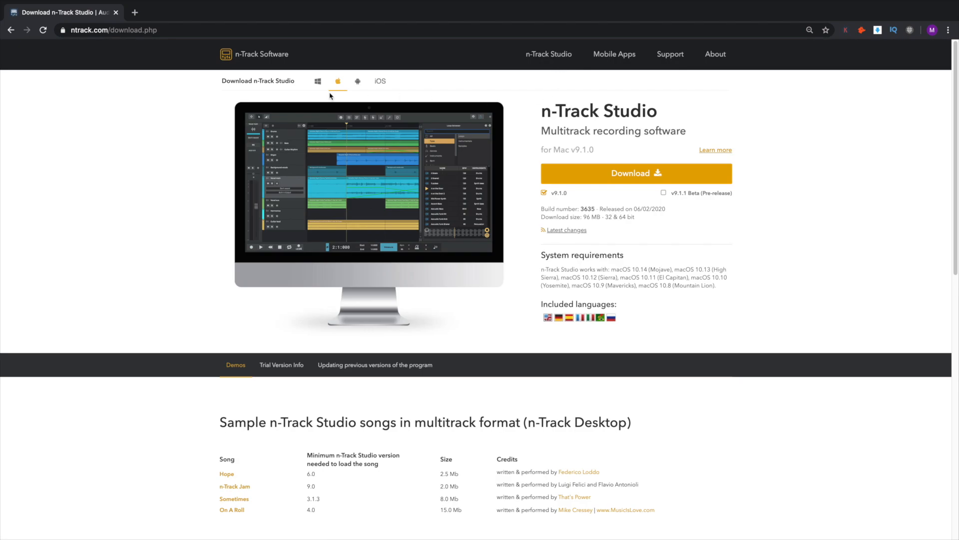
pyautogui.click(318, 80)
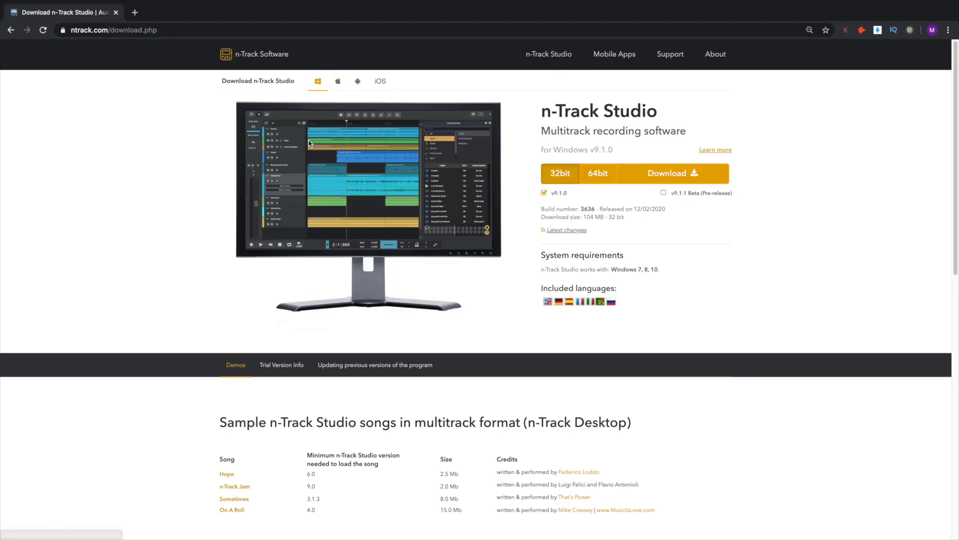
pyautogui.click(338, 80)
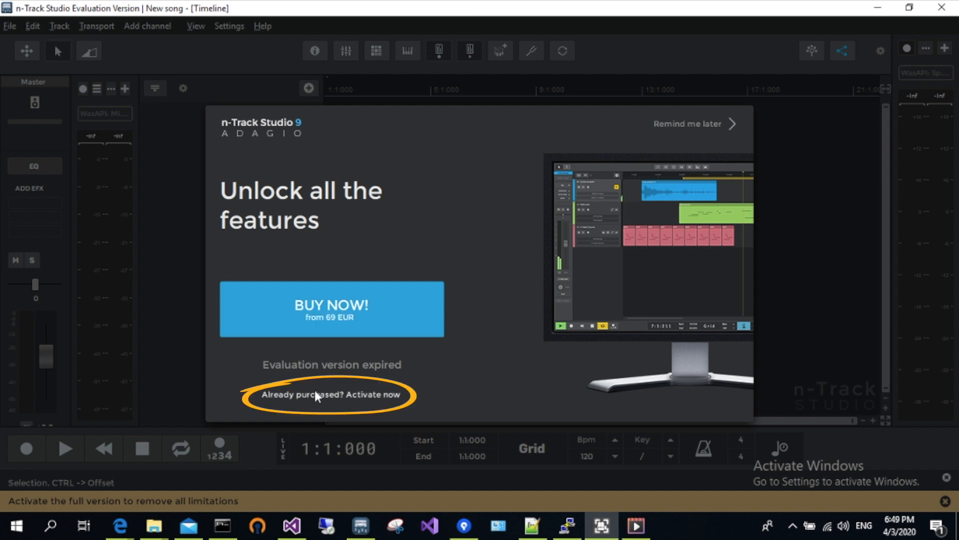
# - From 'Already purchased? Activate now', sign in with the Google account and allow ntrack.com access
pyautogui.click(331, 395)
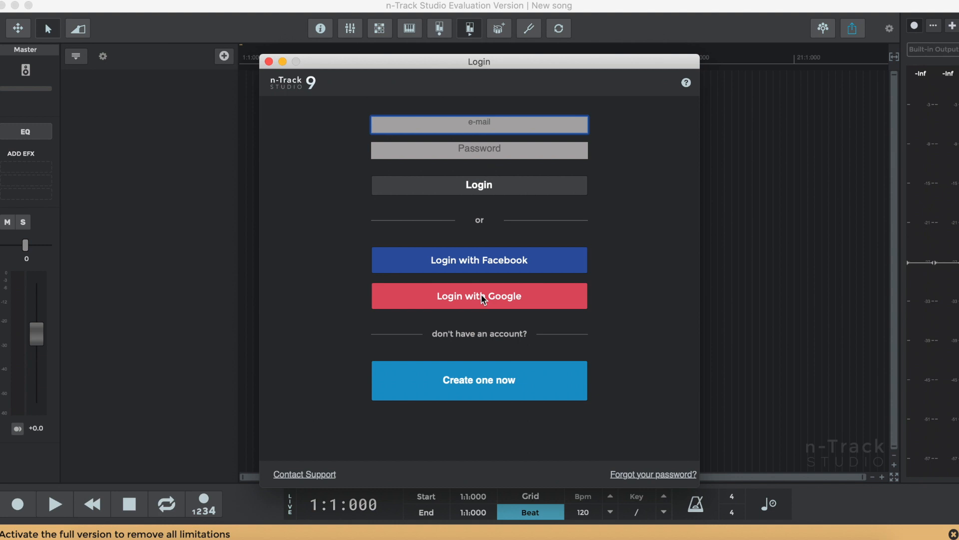
pyautogui.click(479, 296)
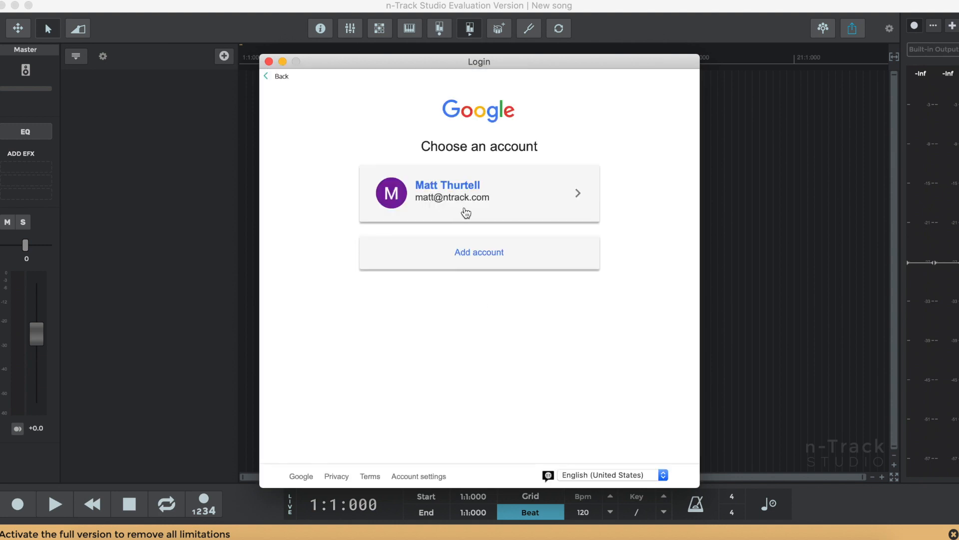
pyautogui.click(478, 193)
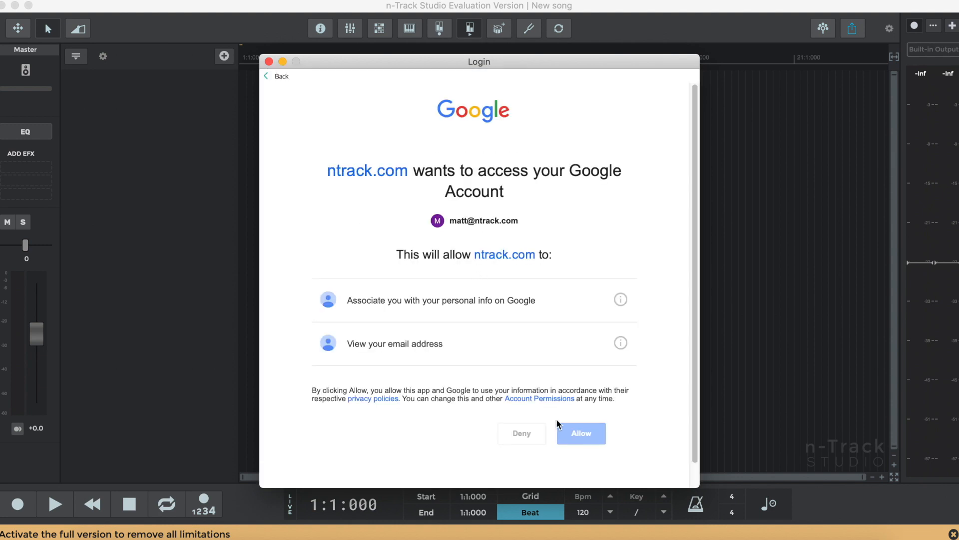
pyautogui.click(581, 433)
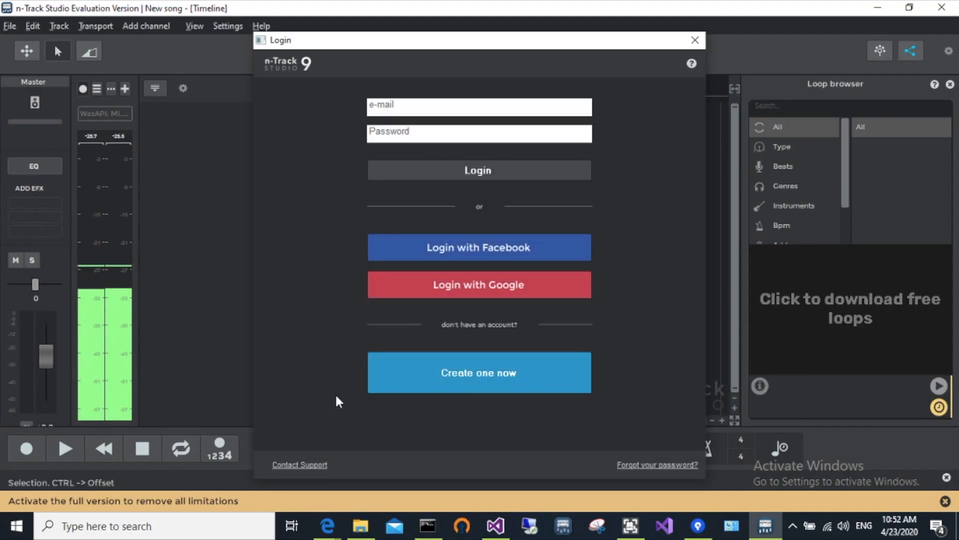
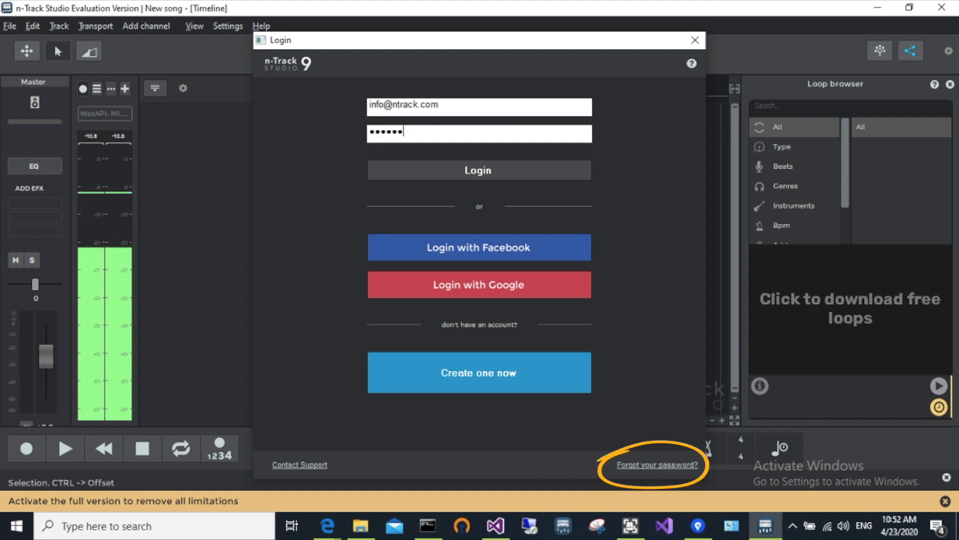
pyautogui.click(478, 170)
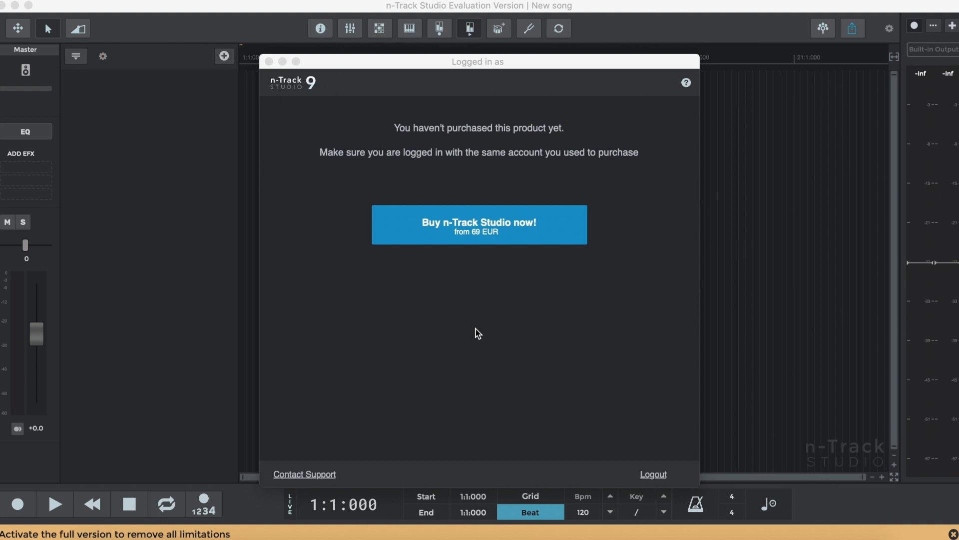
# - Log out of the non-purchasing account and re-authorize the Google sign-in
pyautogui.click(653, 474)
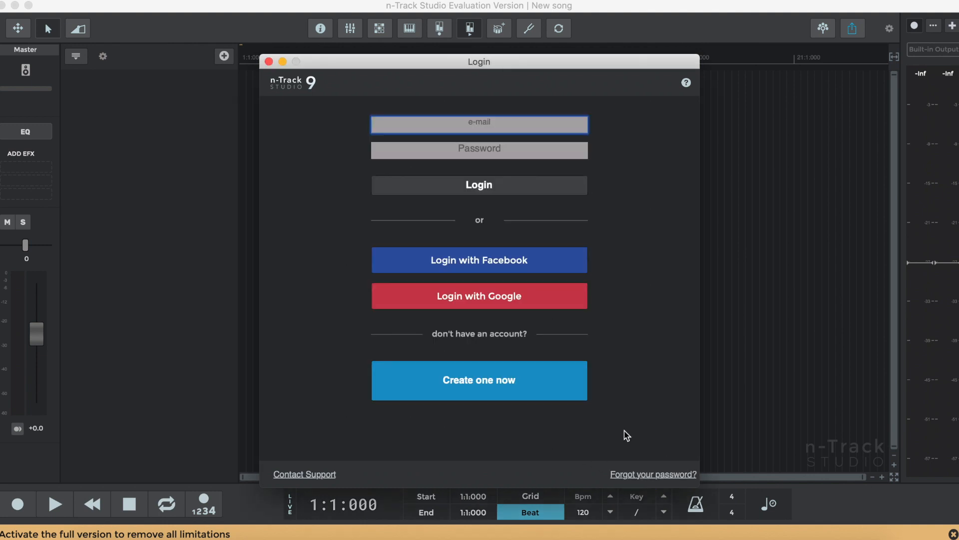
pyautogui.moveTo(490, 319)
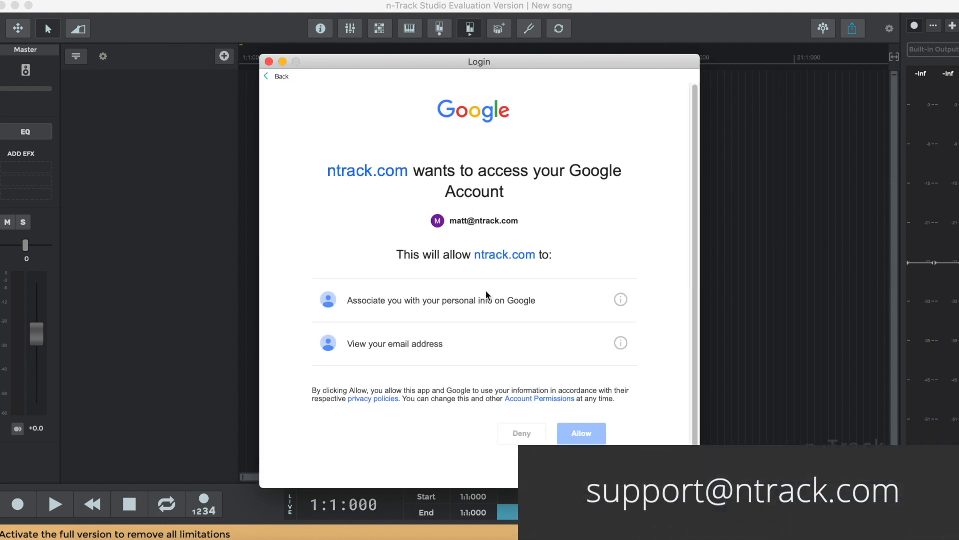
pyautogui.click(581, 432)
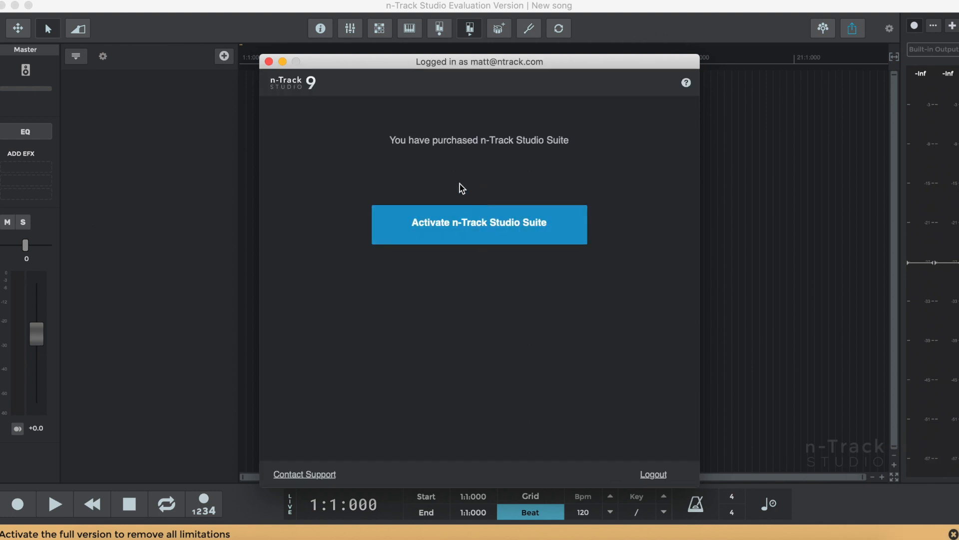
pyautogui.moveTo(477, 237)
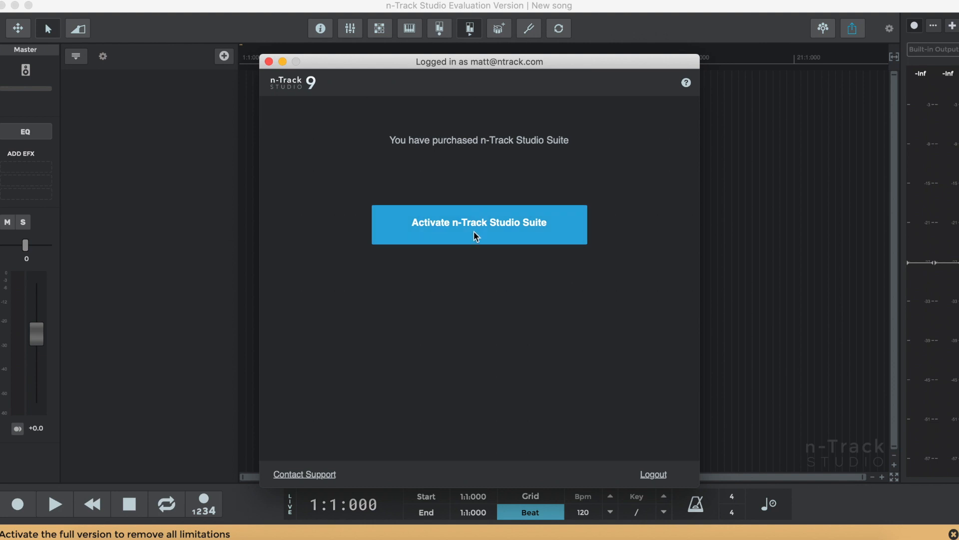
# - Dismiss the registration thank-you dialog with Done
pyautogui.click(479, 225)
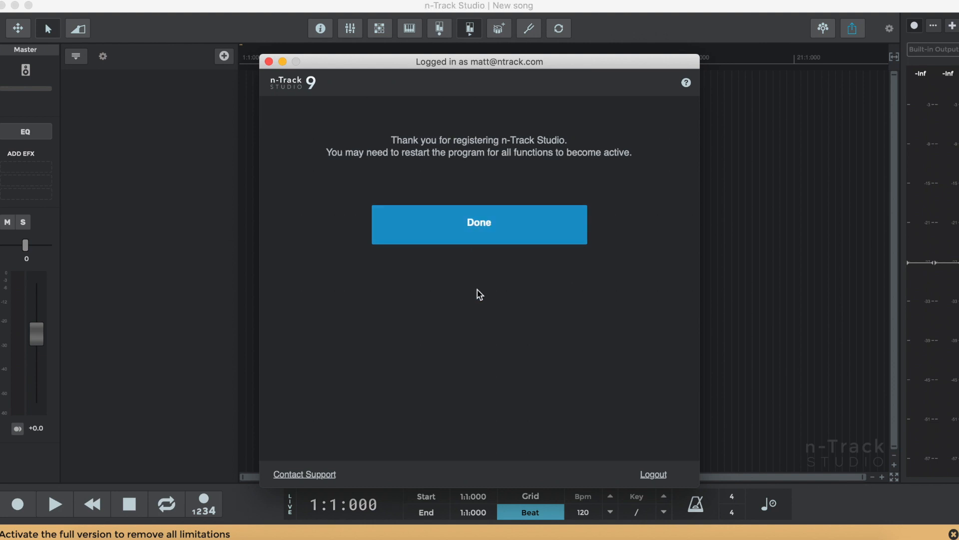
pyautogui.click(479, 224)
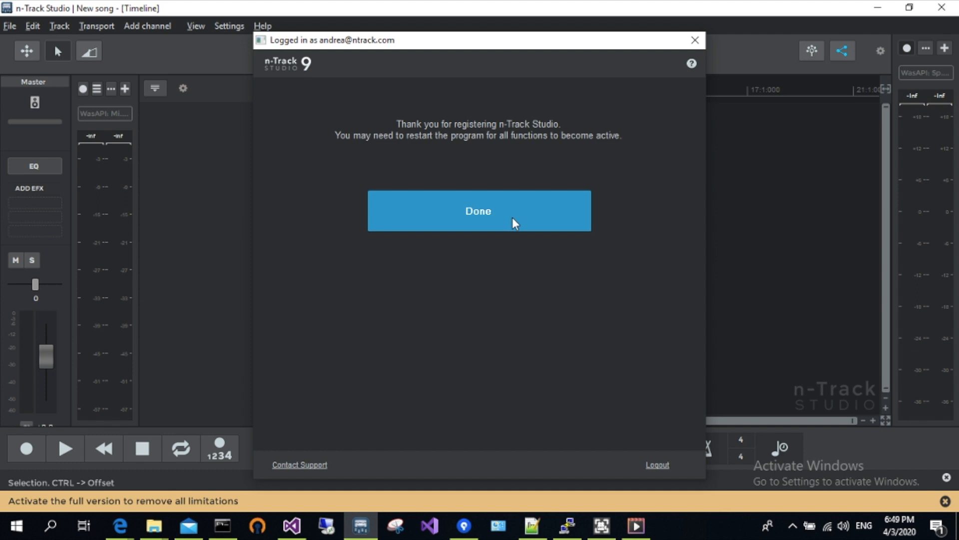
pyautogui.click(478, 211)
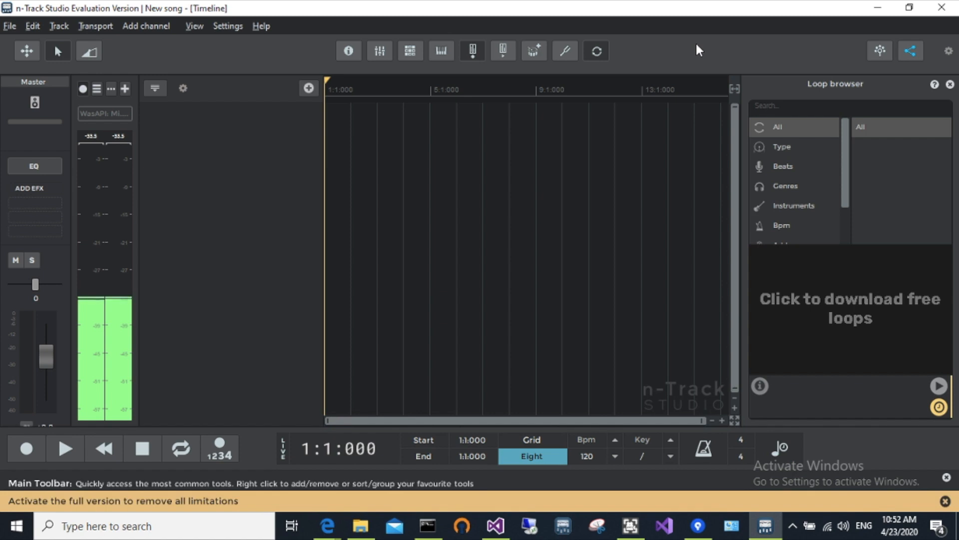
pyautogui.moveTo(331, 167)
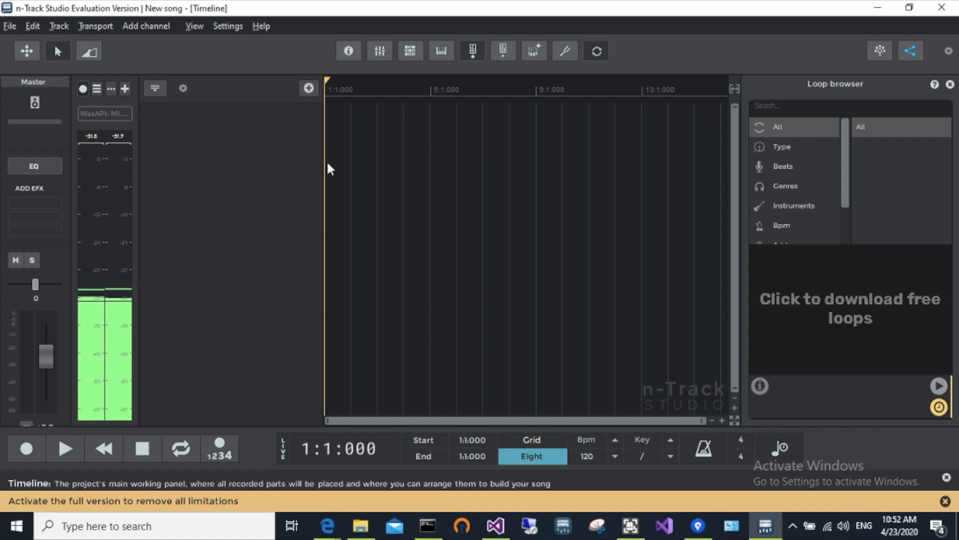
pyautogui.click(262, 26)
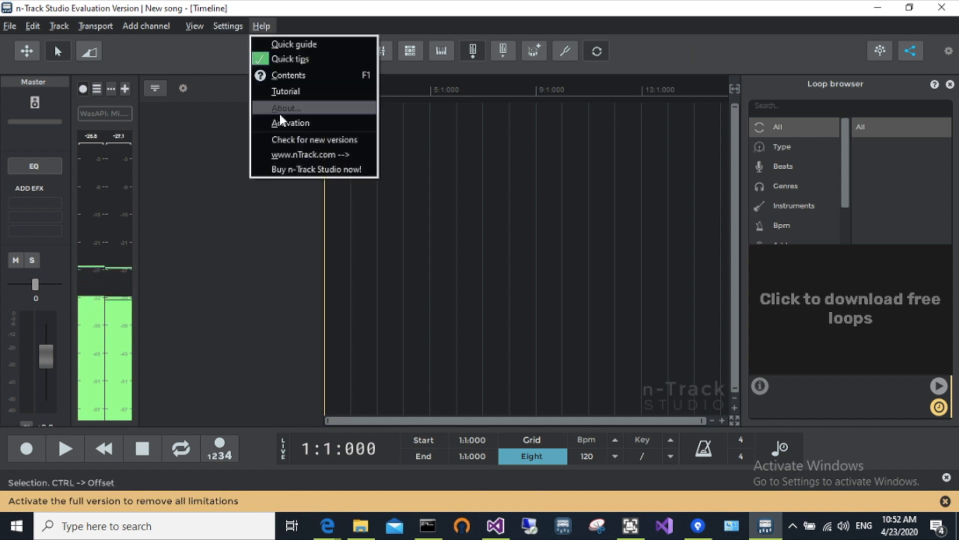
pyautogui.click(289, 123)
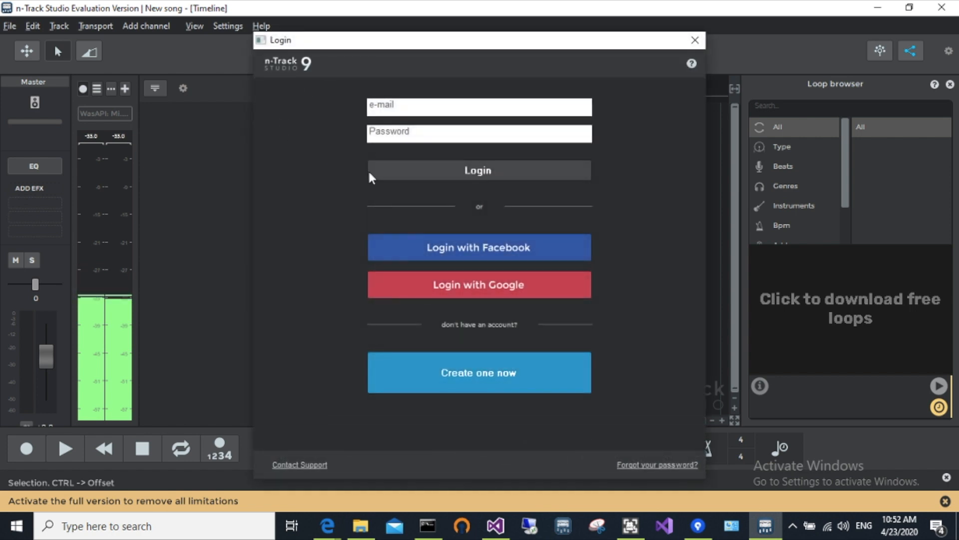
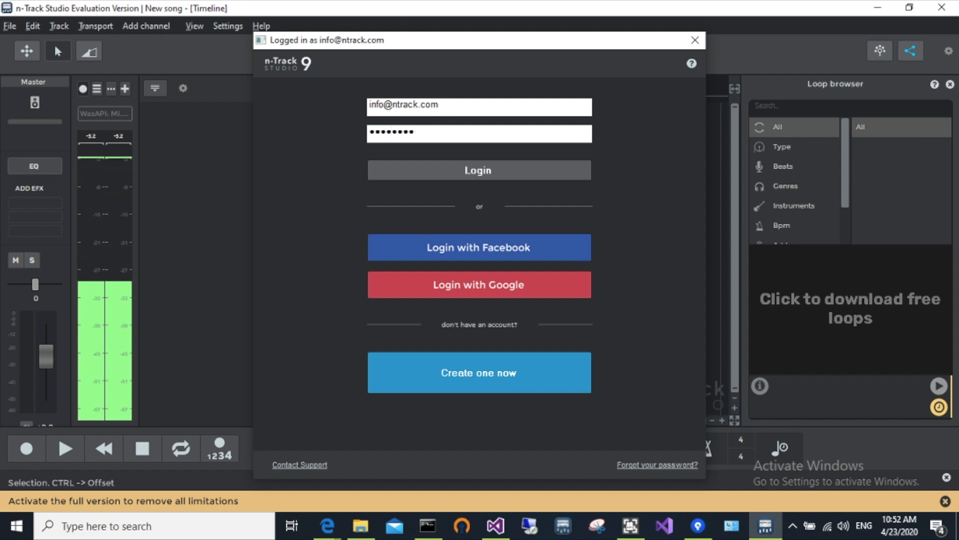
pyautogui.click(479, 170)
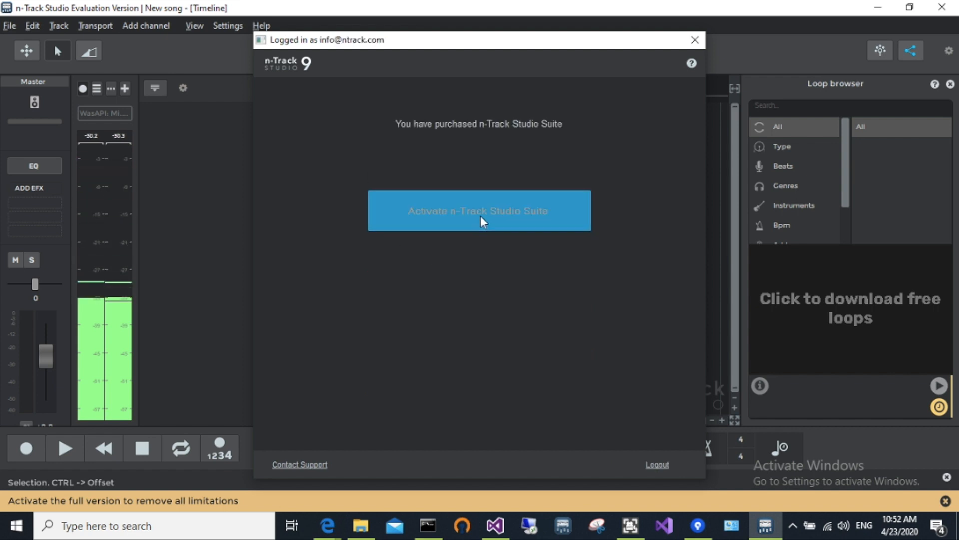
# - Activate n-Track Studio Suite on this computer and close the registration confirmation
pyautogui.click(480, 211)
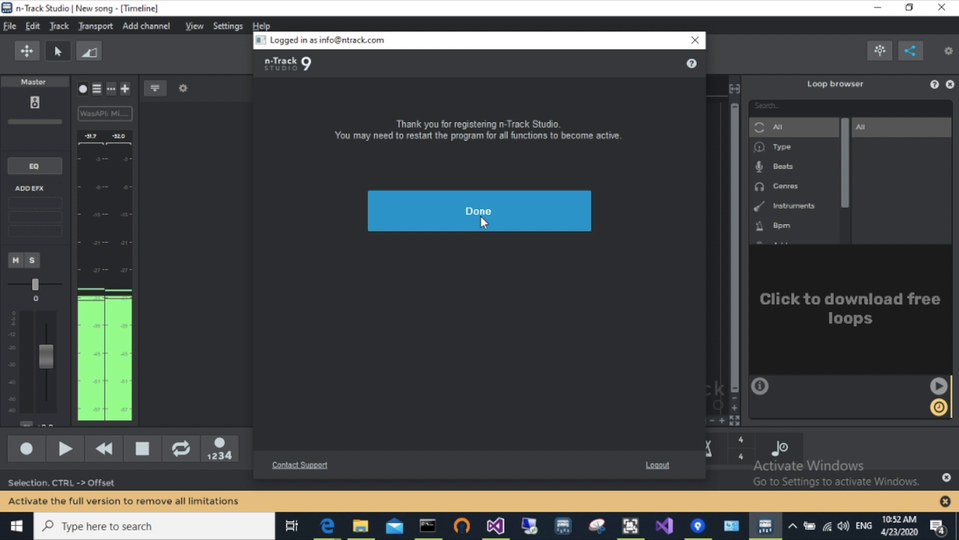
pyautogui.click(479, 211)
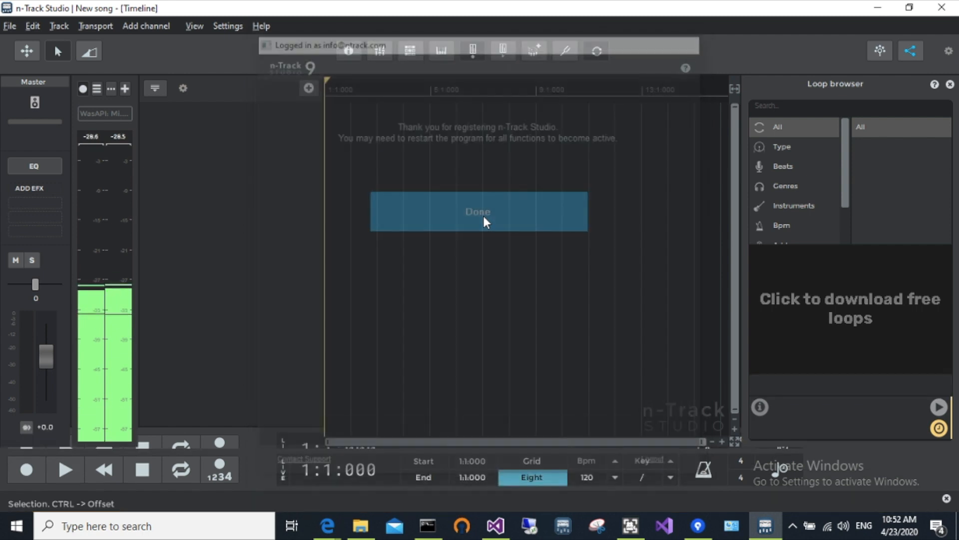
pyautogui.click(478, 212)
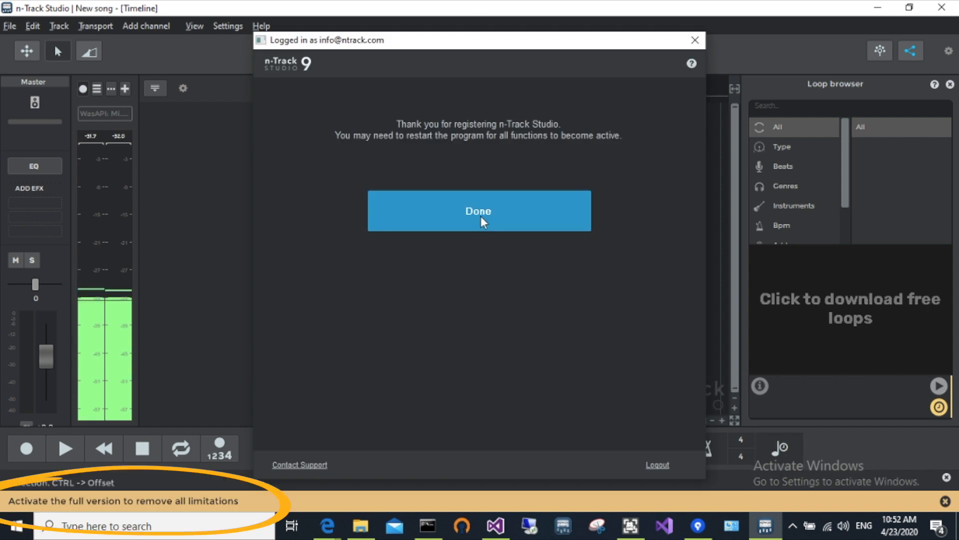
pyautogui.click(479, 210)
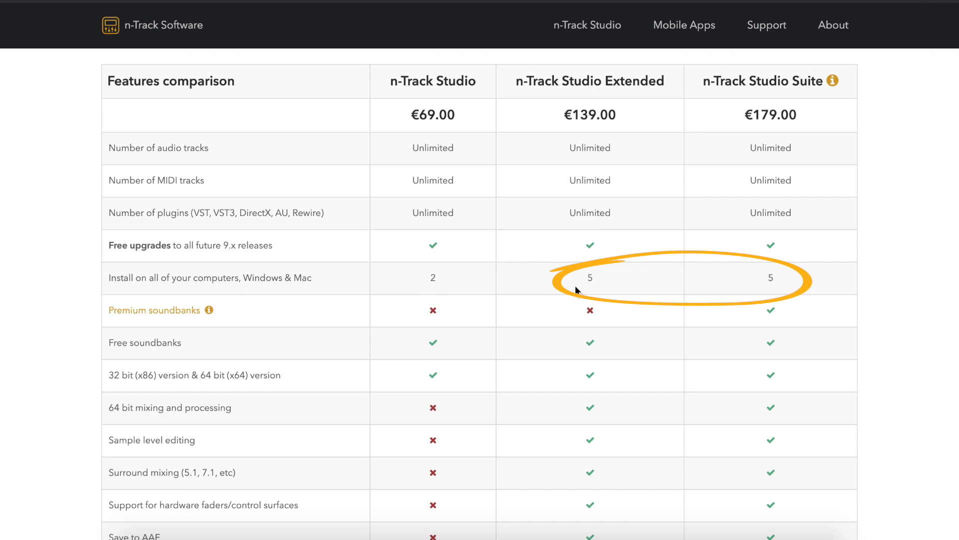
pyautogui.moveTo(774, 299)
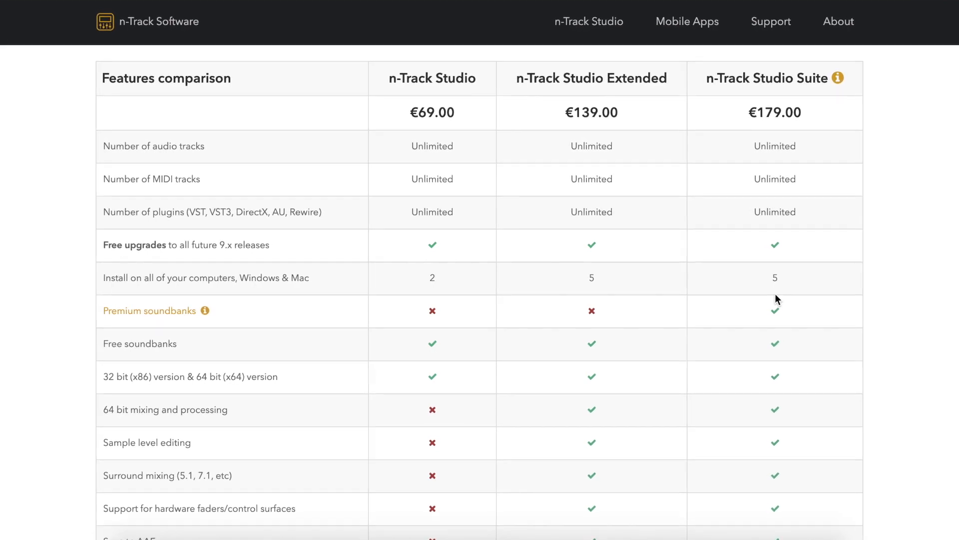
# - Scroll the Features comparison table down to the Buy now buttons
pyautogui.scroll(-3)
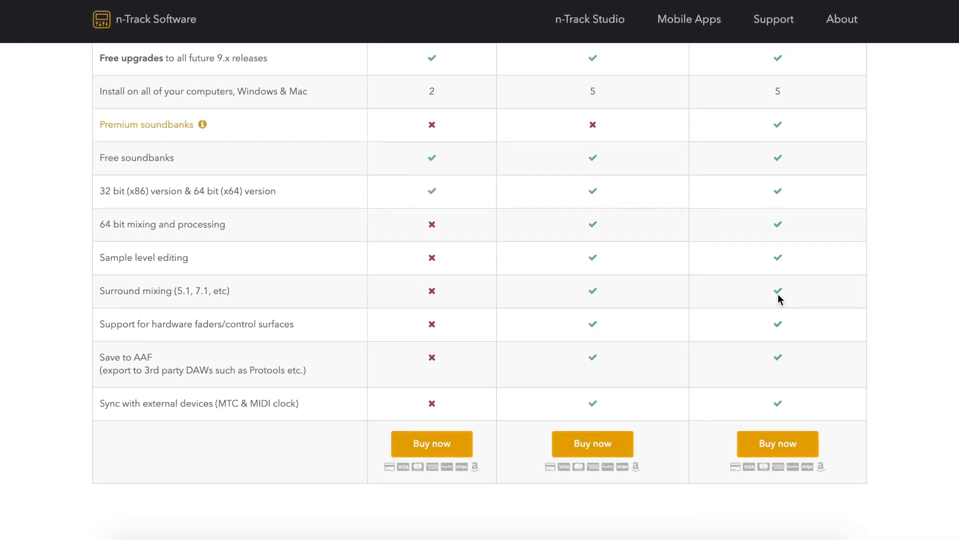
pyautogui.scroll(-3)
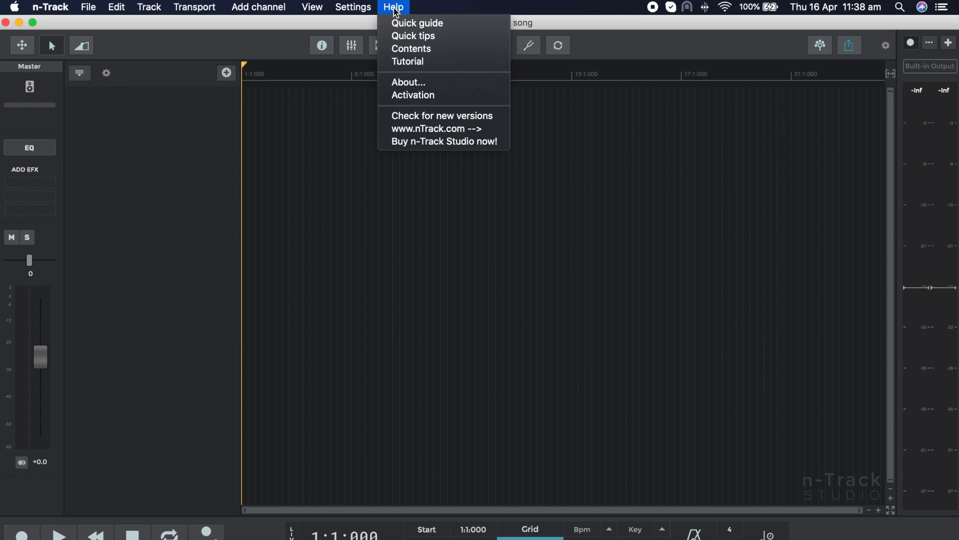
pyautogui.moveTo(409, 102)
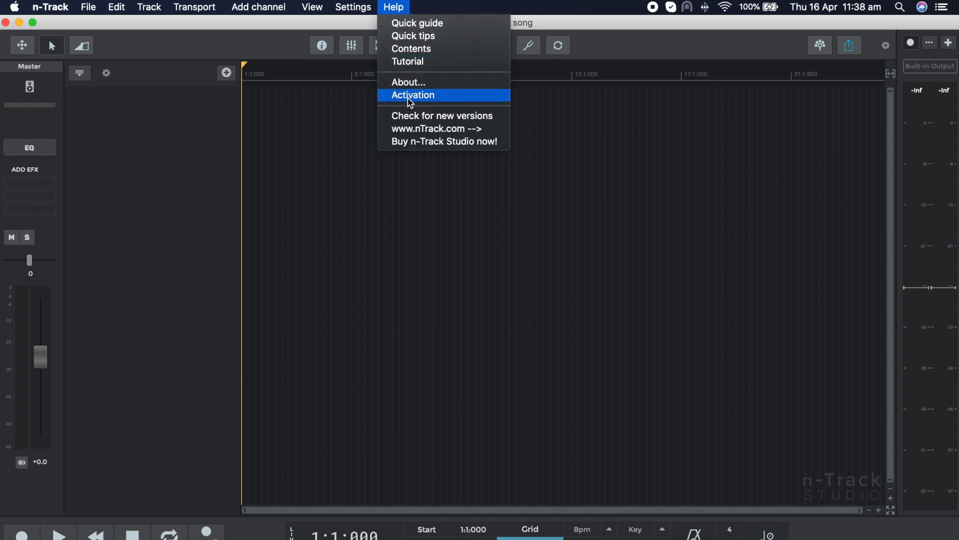
# - Deactivate n-Track Studio Suite from the Activation dialog and close the confirmation
pyautogui.click(413, 95)
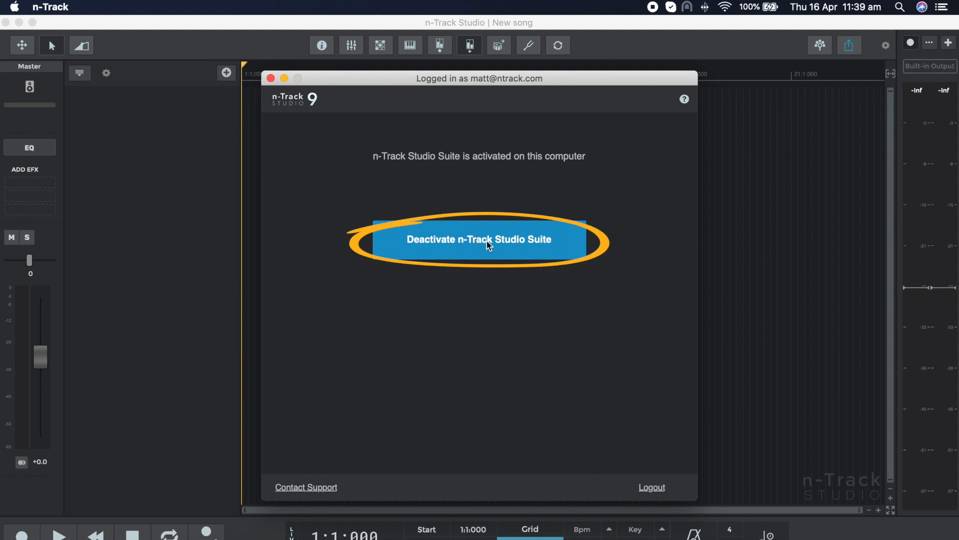
pyautogui.click(480, 240)
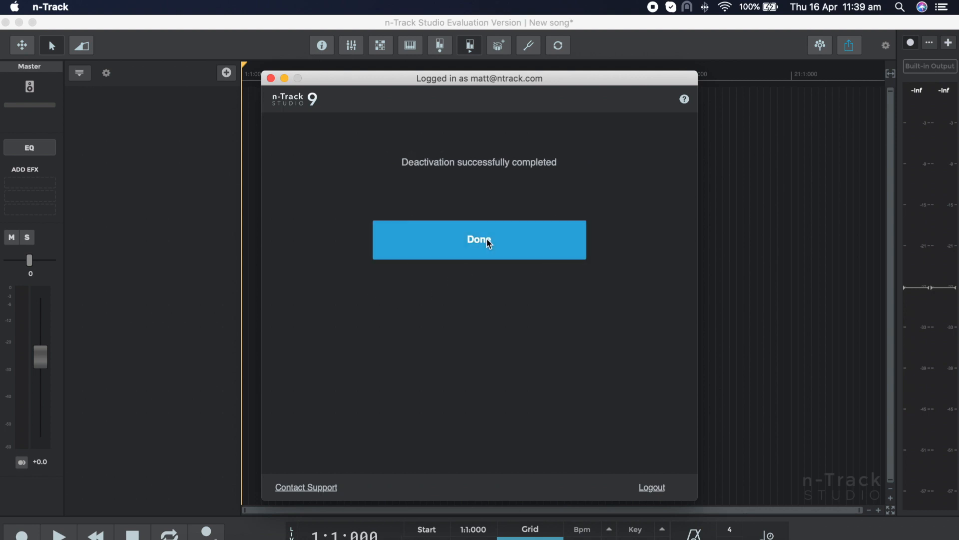
pyautogui.click(479, 239)
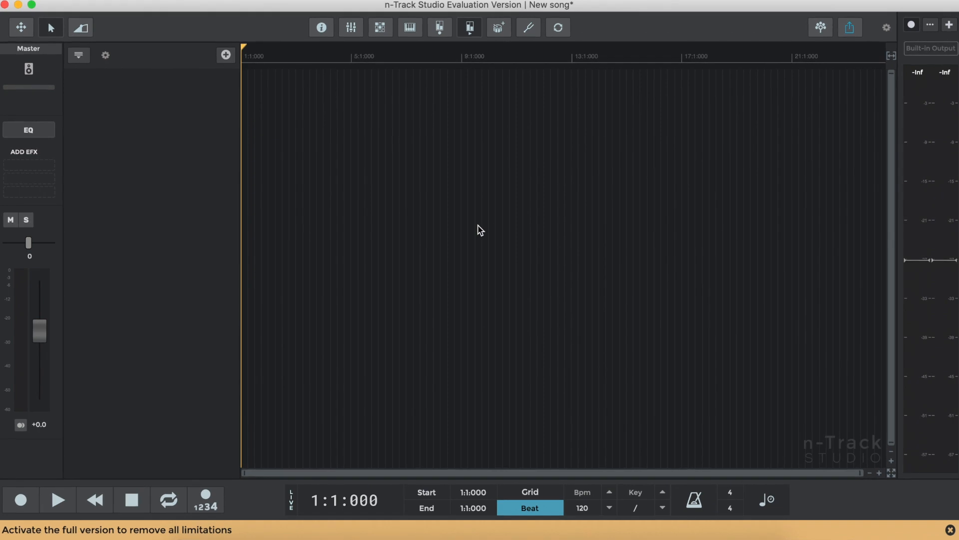